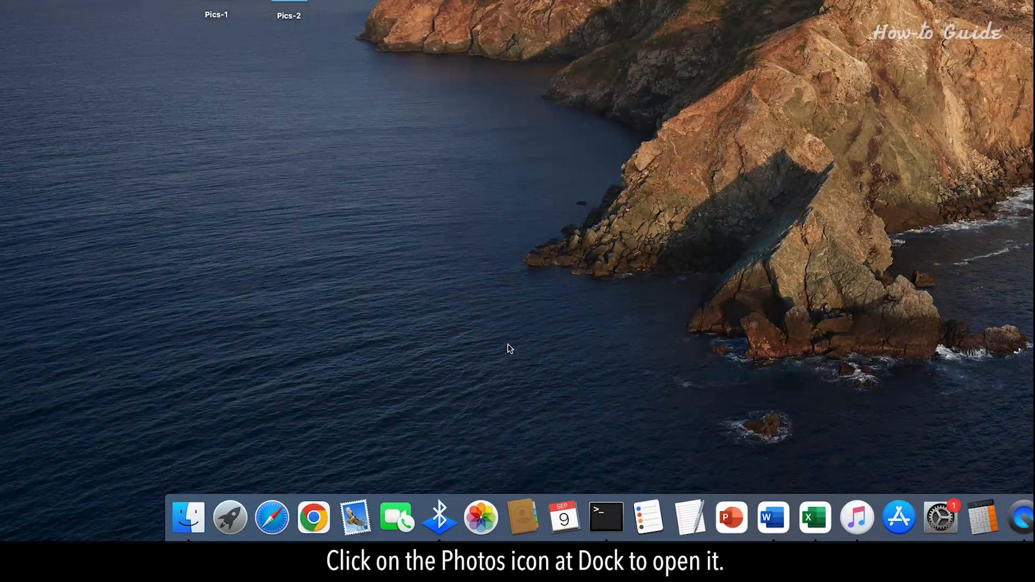
# Launch the Photos app from the Dock so the library window opens
pyautogui.click(481, 517)
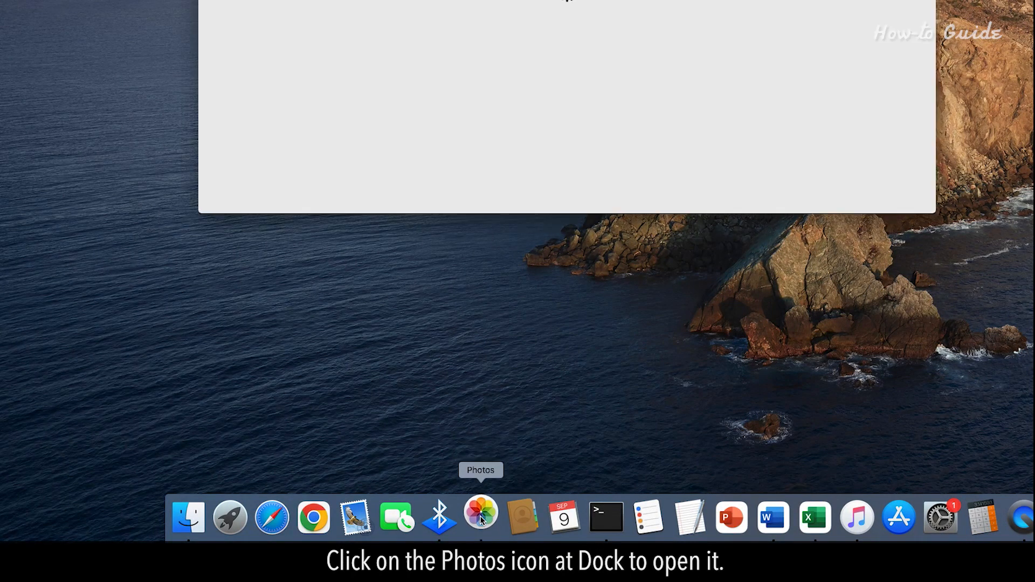
pyautogui.click(481, 513)
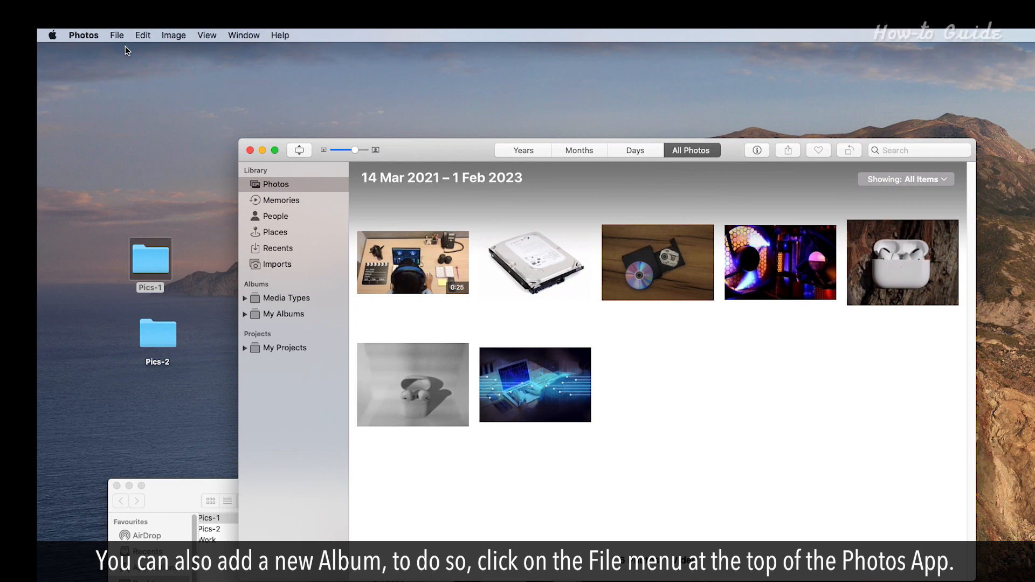
# Create a new empty Untitled Album under My Albums via File > New Album
pyautogui.click(117, 35)
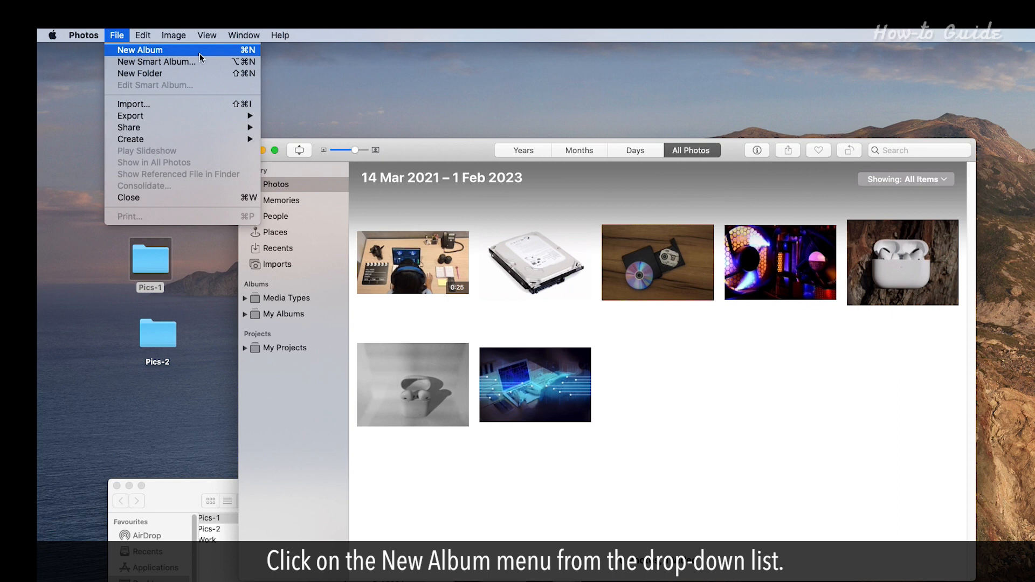
pyautogui.click(136, 49)
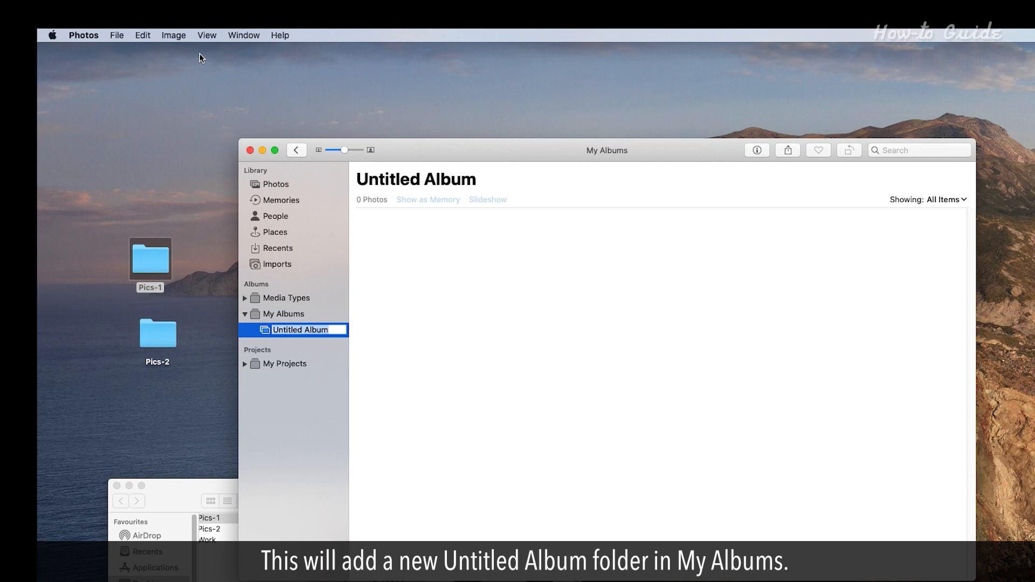
# Name the album Pics-2 with the seven hardware photos, browse Years and Months, then return to it
pyautogui.write('Pics-2')
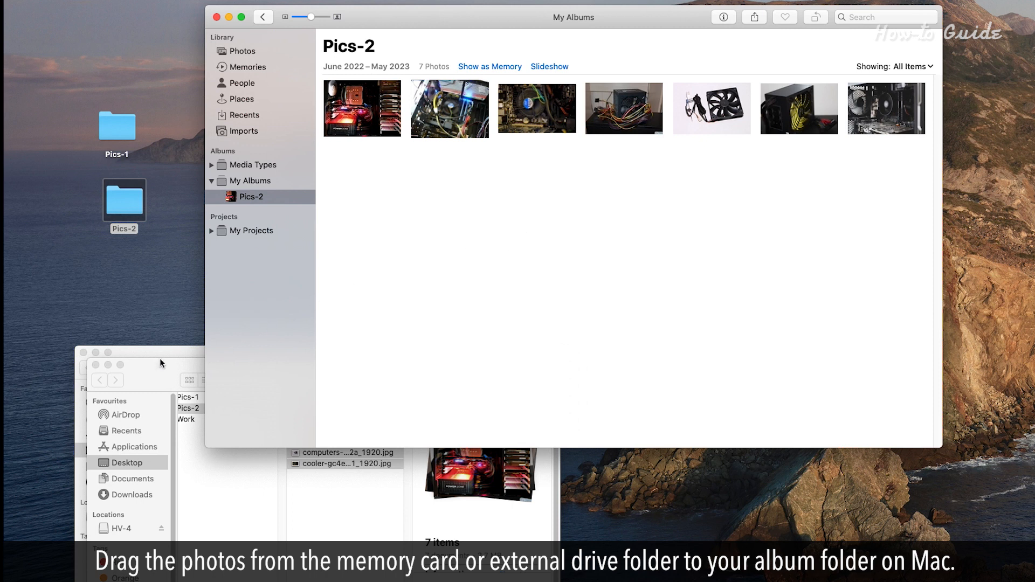
pyautogui.click(241, 51)
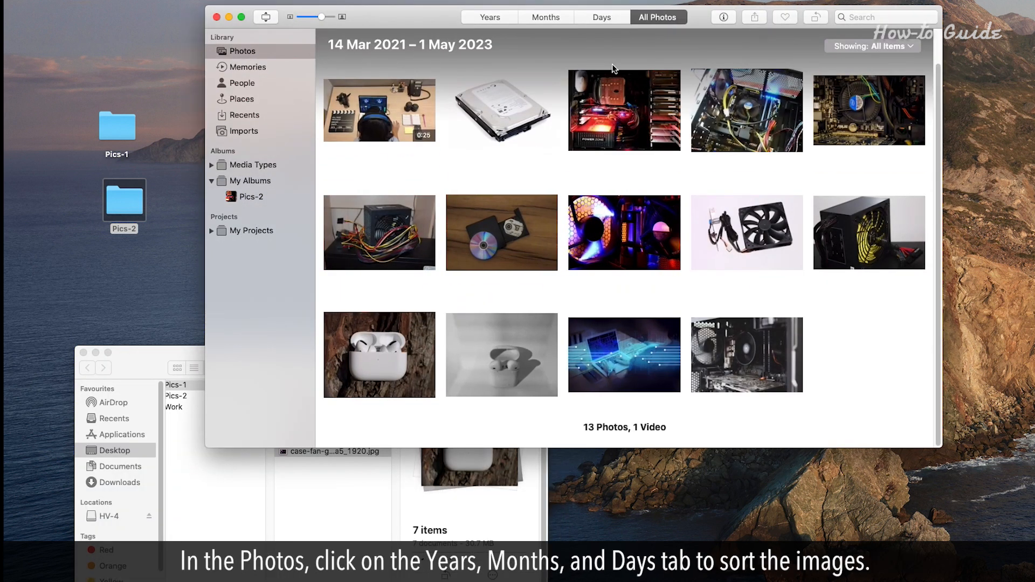
pyautogui.click(489, 17)
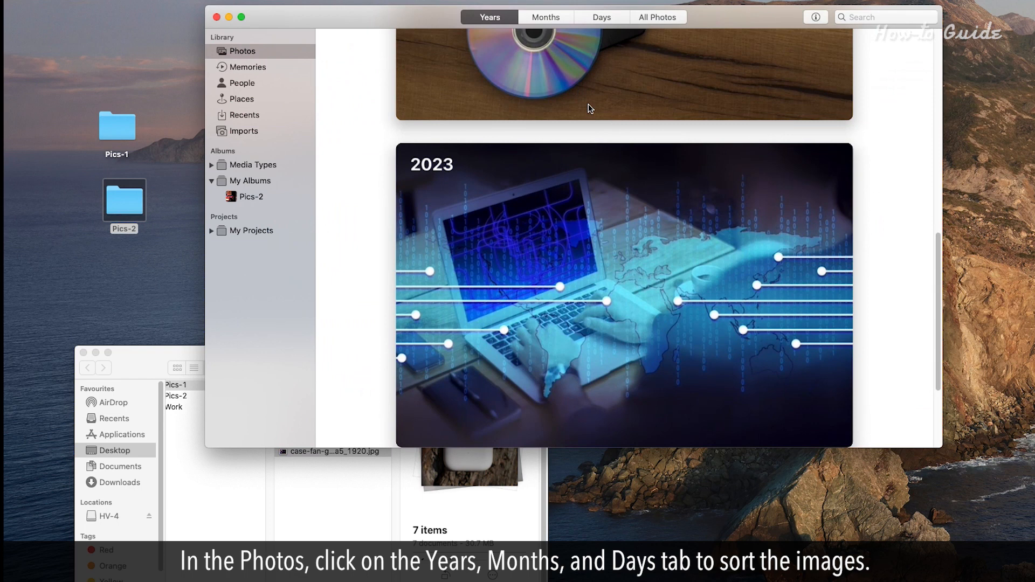
pyautogui.click(545, 17)
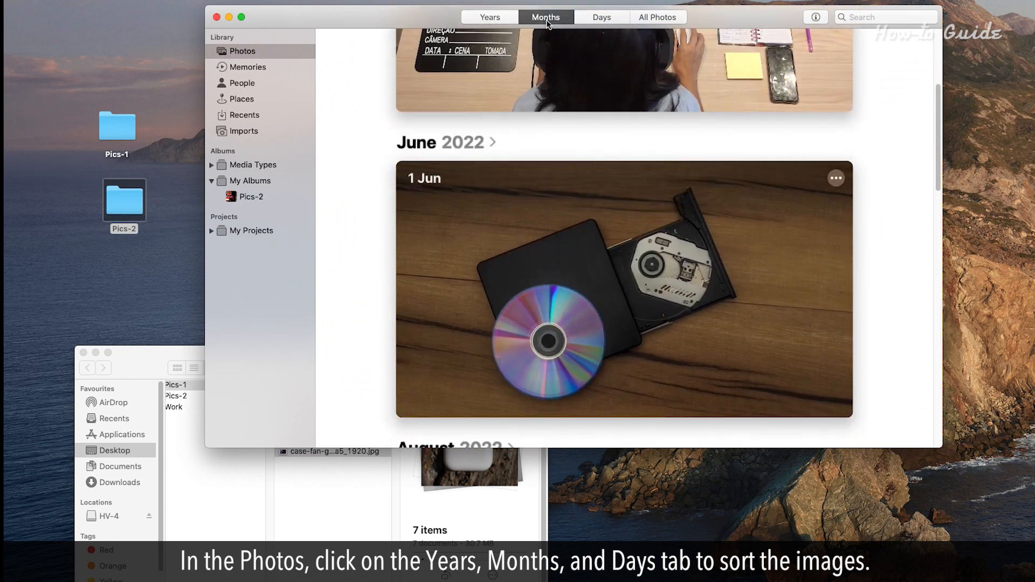
pyautogui.click(251, 196)
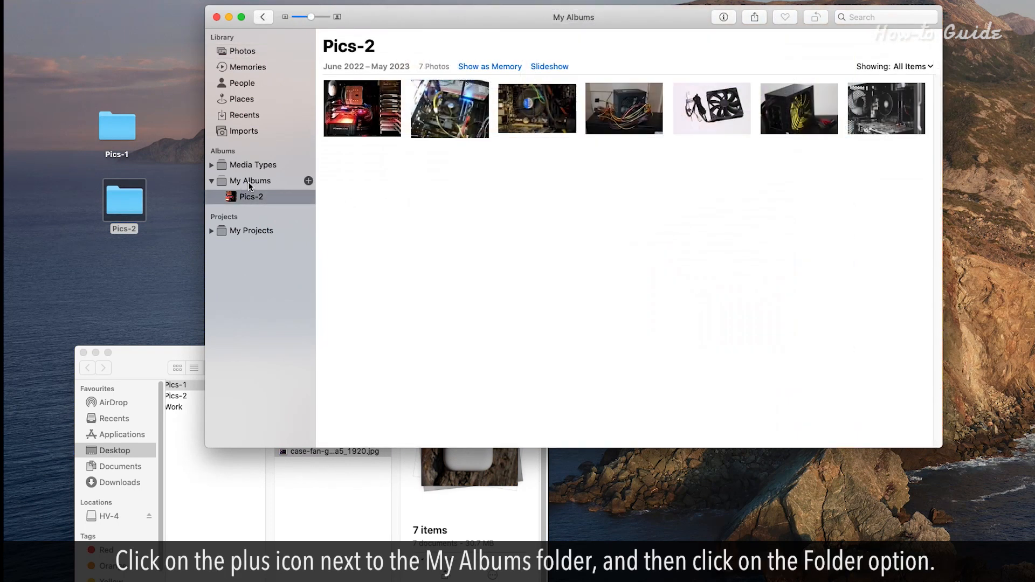
# Add a new folder named Pics-1 under My Albums and confirm its name
pyautogui.click(249, 181)
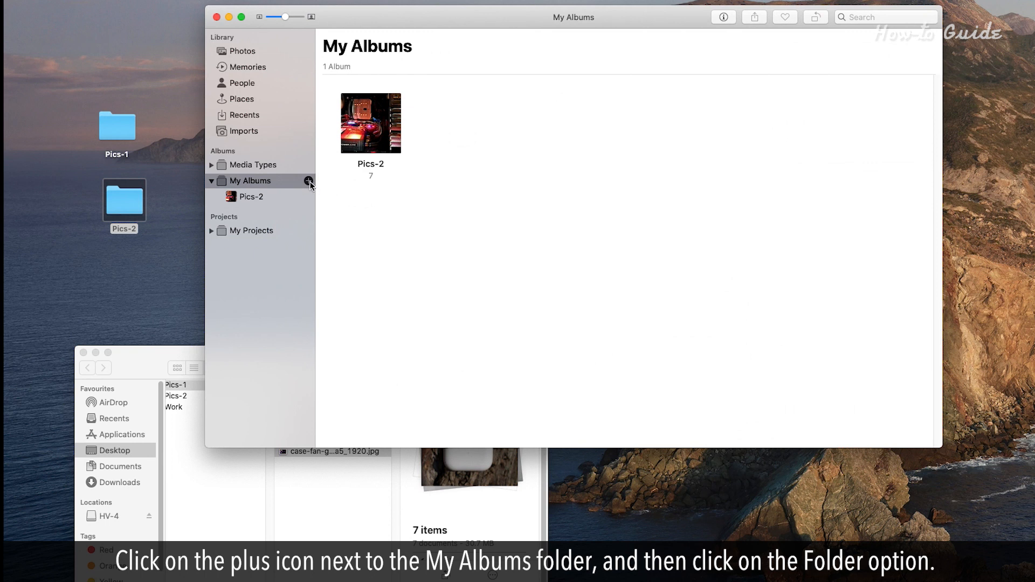
pyautogui.click(308, 181)
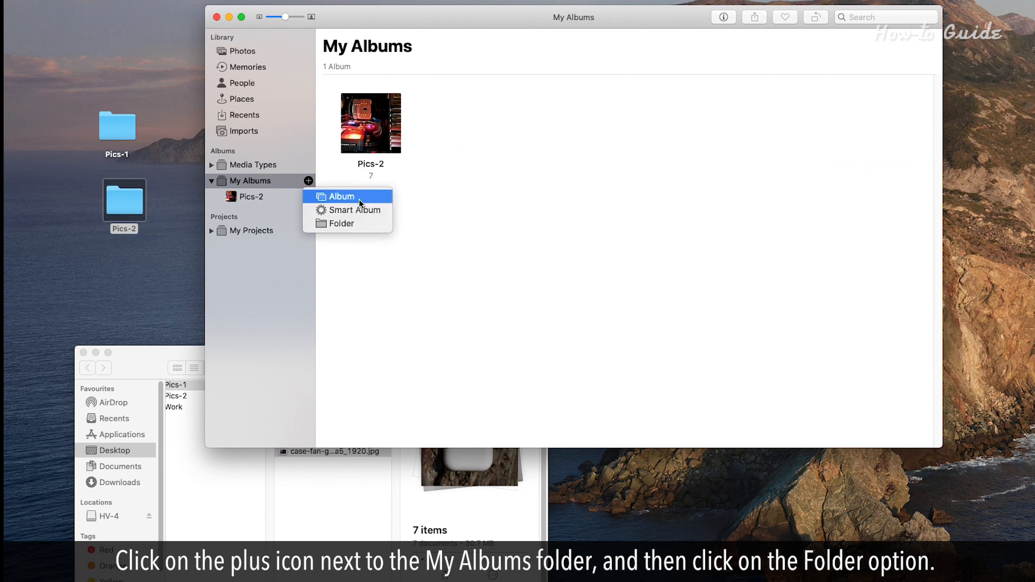
pyautogui.click(340, 224)
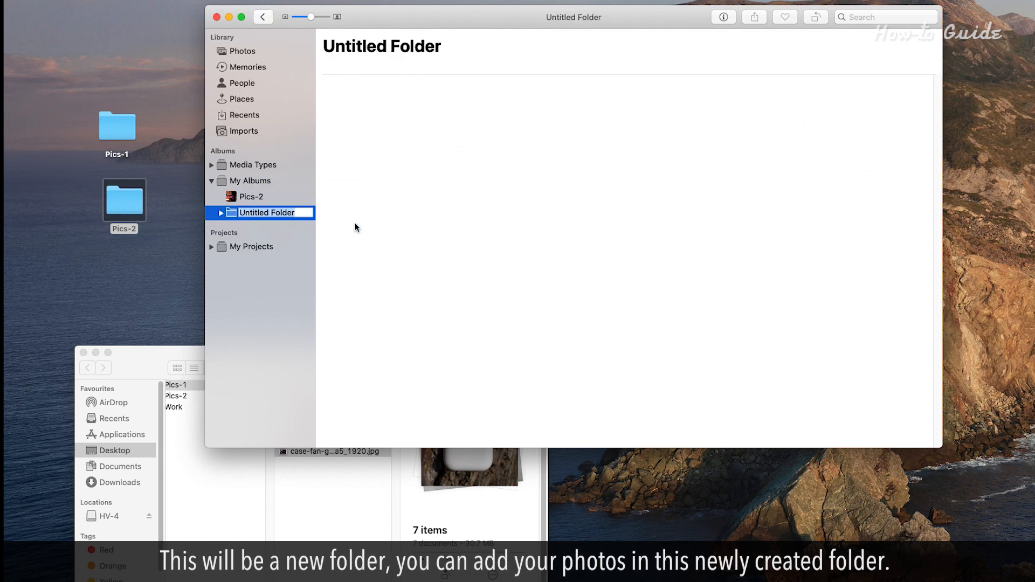
pyautogui.write('Pics-1')
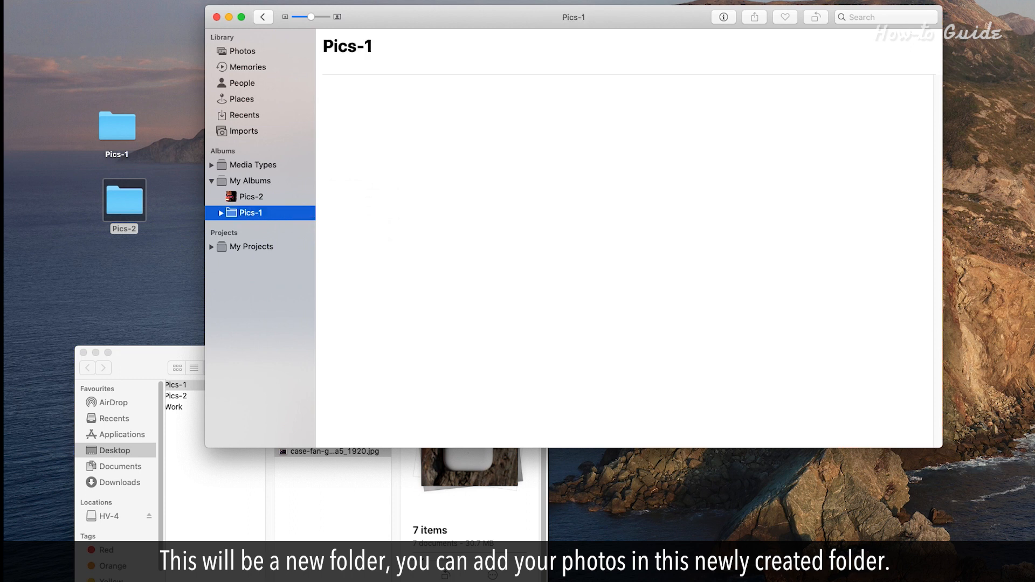
pyautogui.click(252, 212)
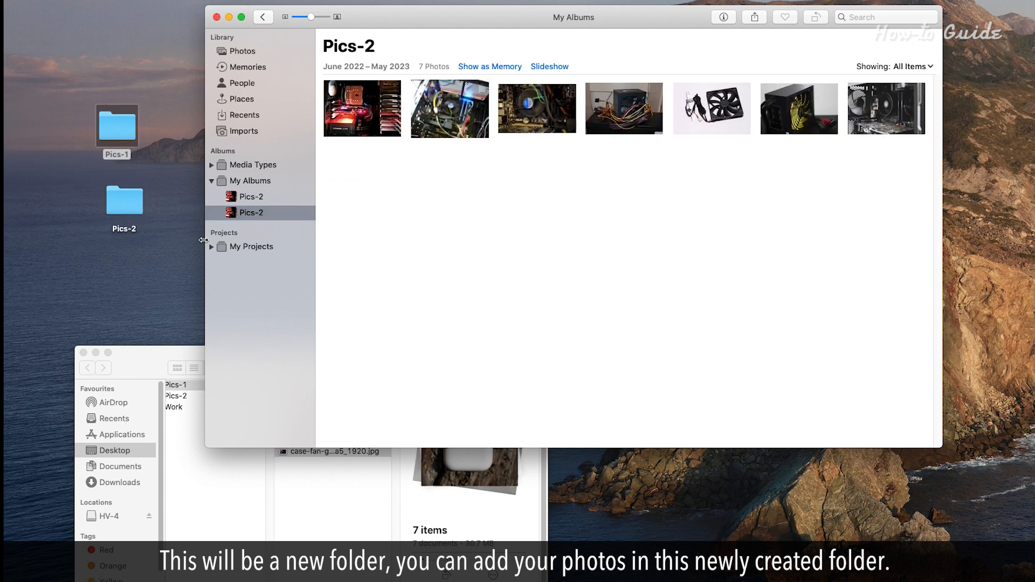
pyautogui.click(251, 196)
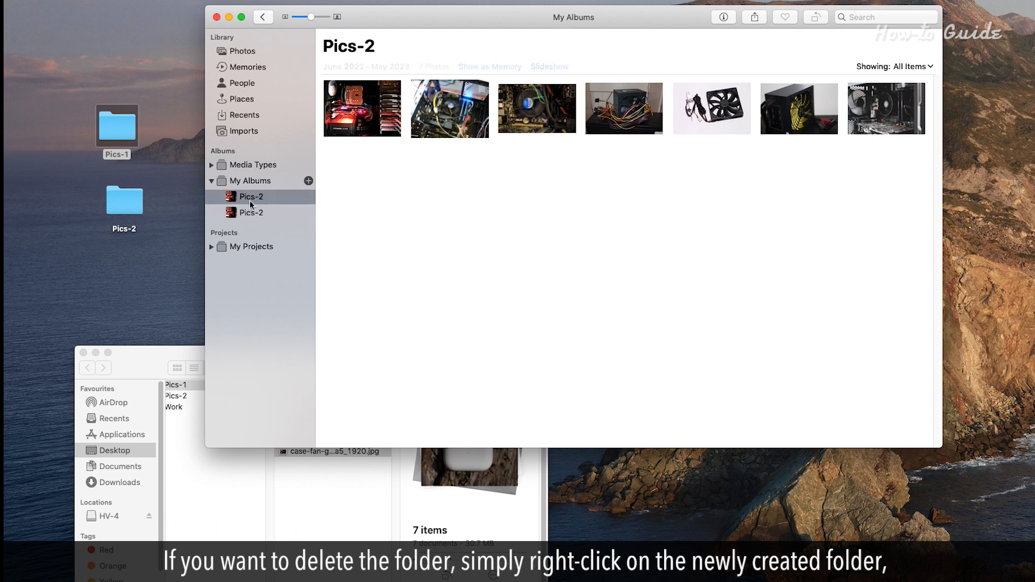
# Delete the duplicate sidebar entry, leaving only the Pics-2 album, and return to the library
pyautogui.rightClick(251, 212)
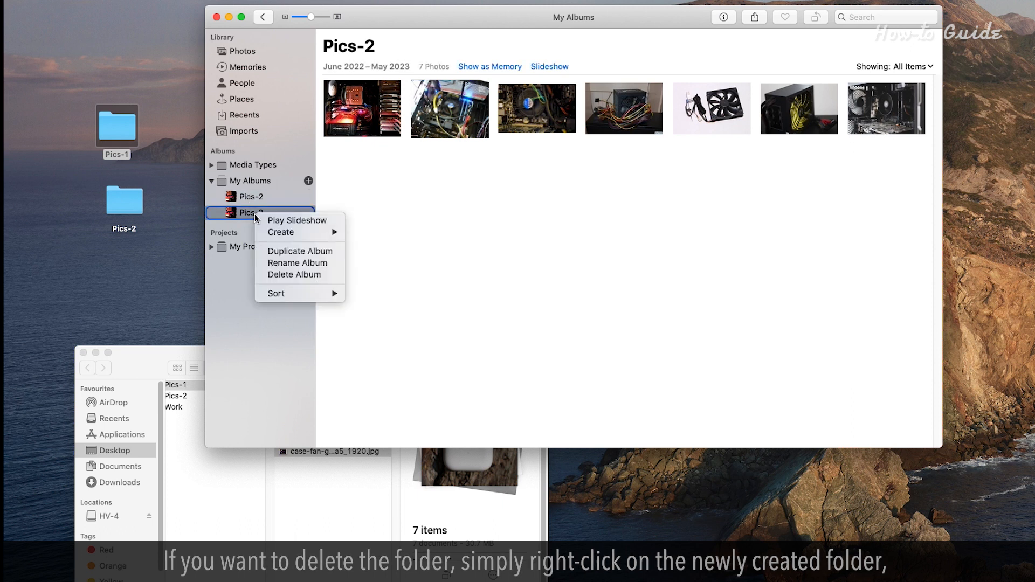
pyautogui.moveTo(282, 283)
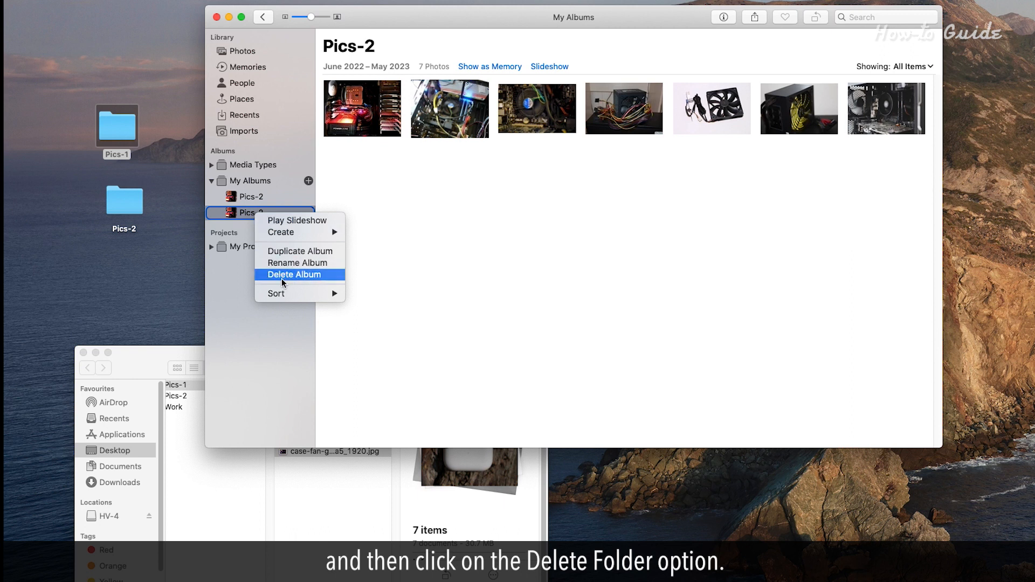
pyautogui.click(294, 275)
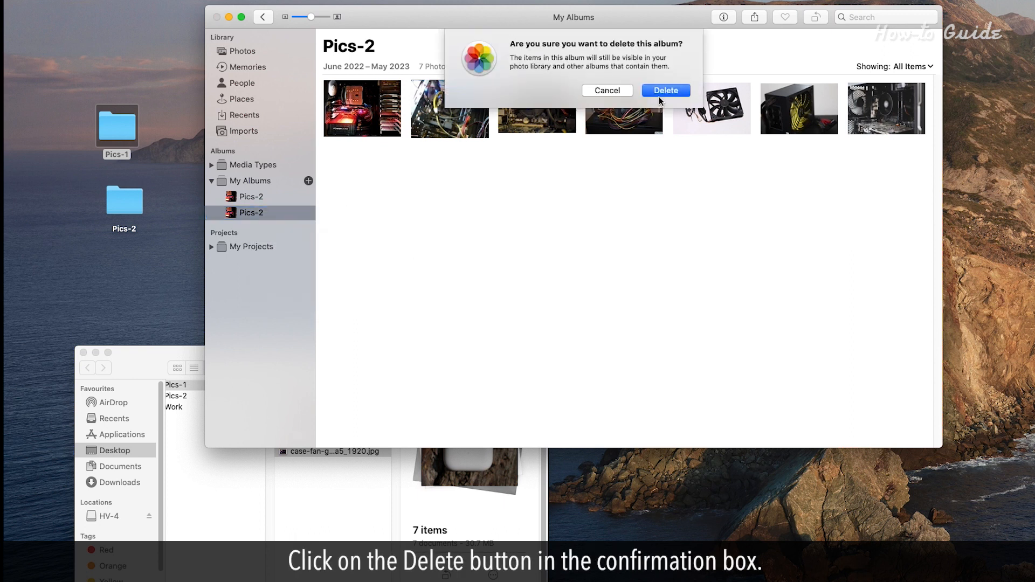
pyautogui.click(666, 90)
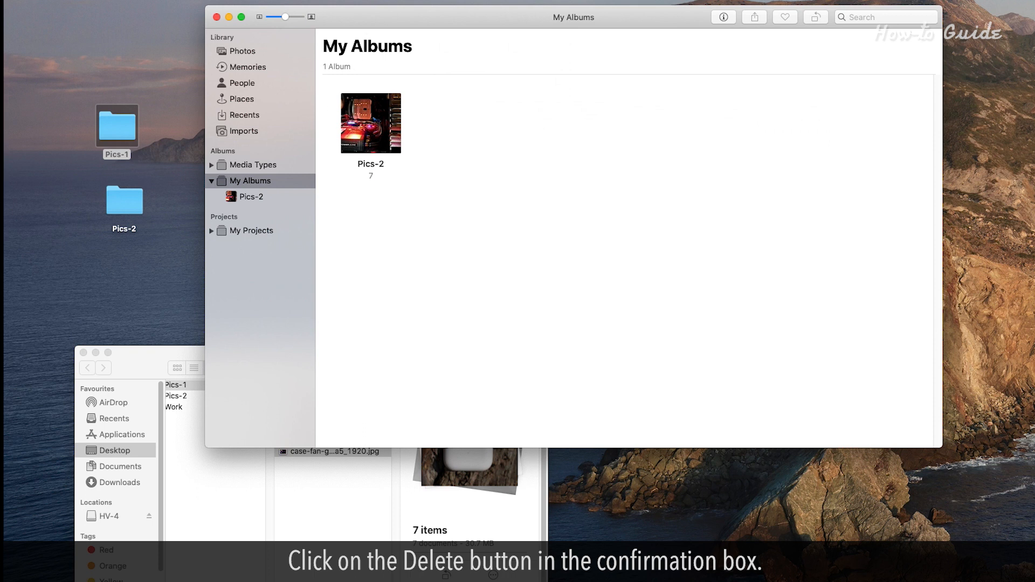
pyautogui.click(245, 51)
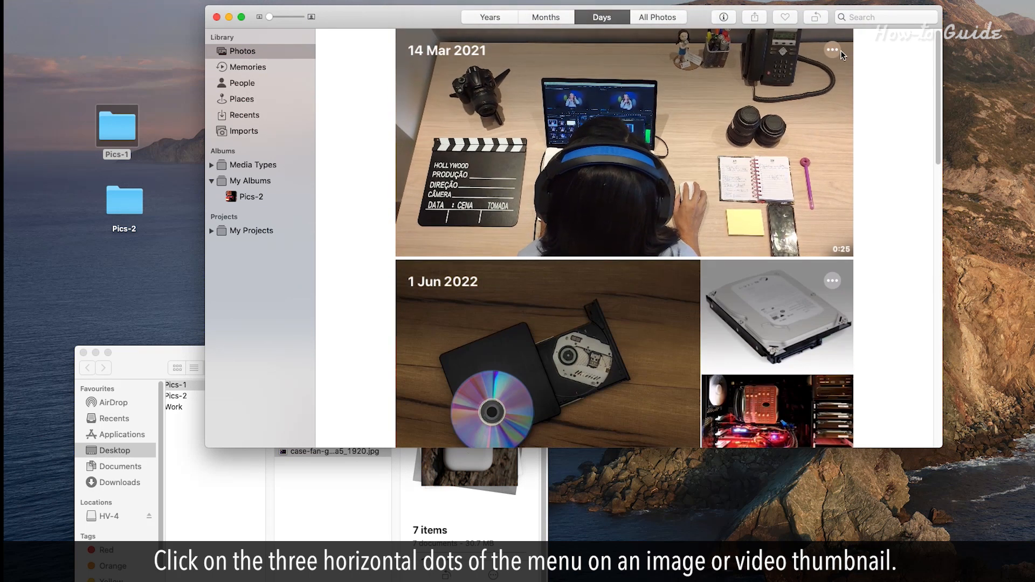
# Delete the 14 Mar 2021 desk video from the library and confirm
pyautogui.click(835, 50)
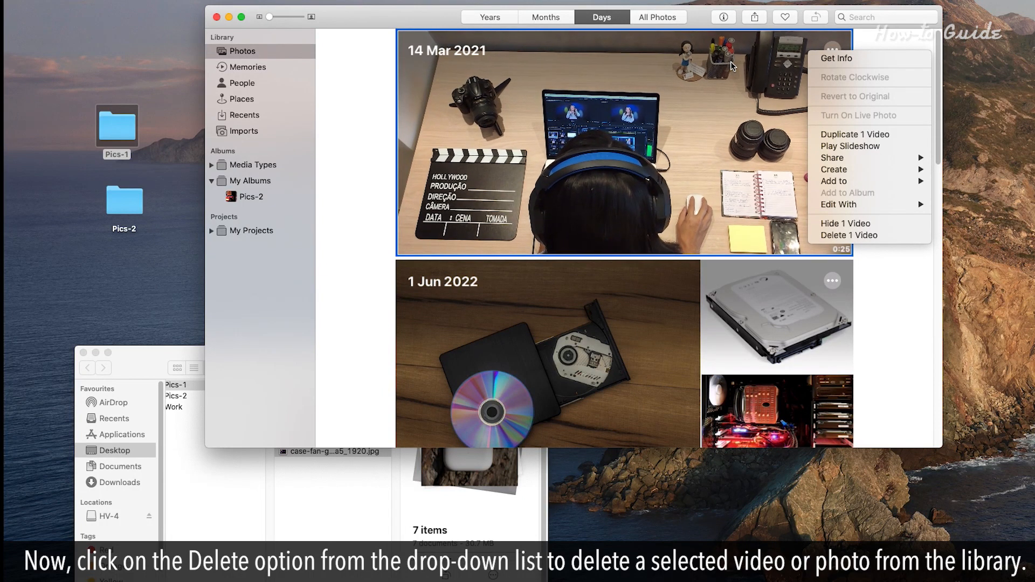
pyautogui.click(848, 235)
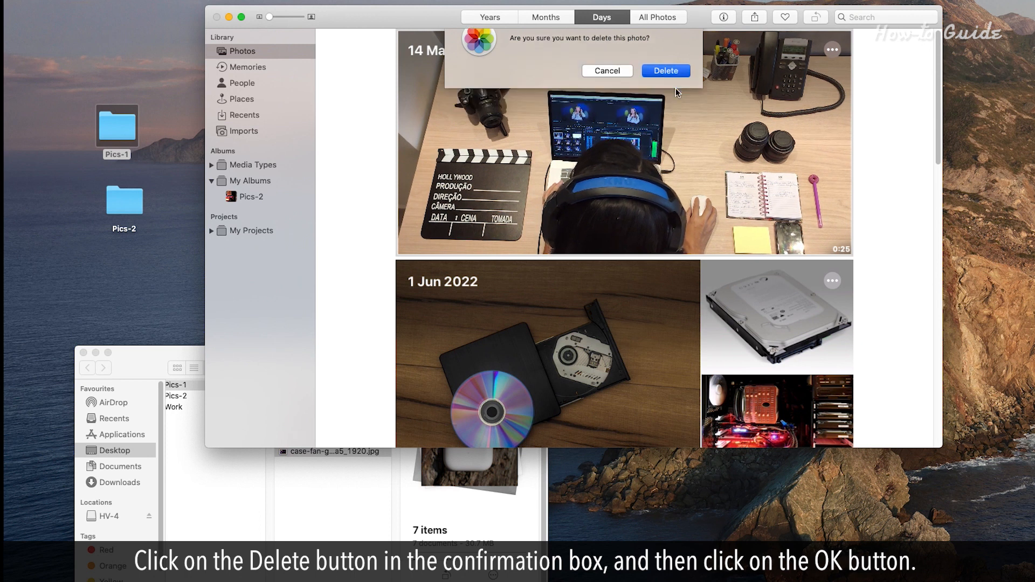
pyautogui.click(666, 71)
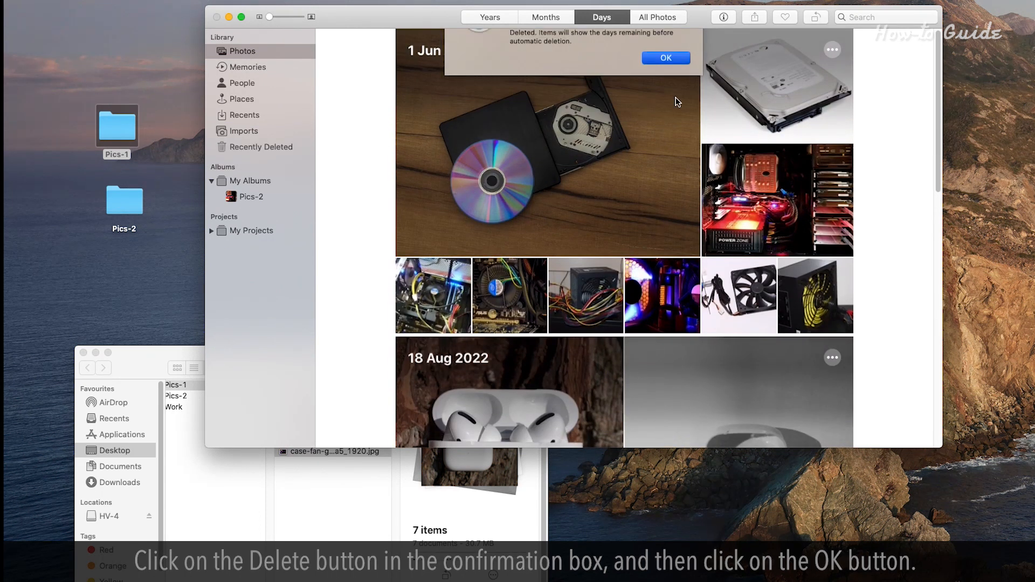
# Dismiss the Recently Deleted notice before selecting twelve photos for deletion
pyautogui.click(665, 57)
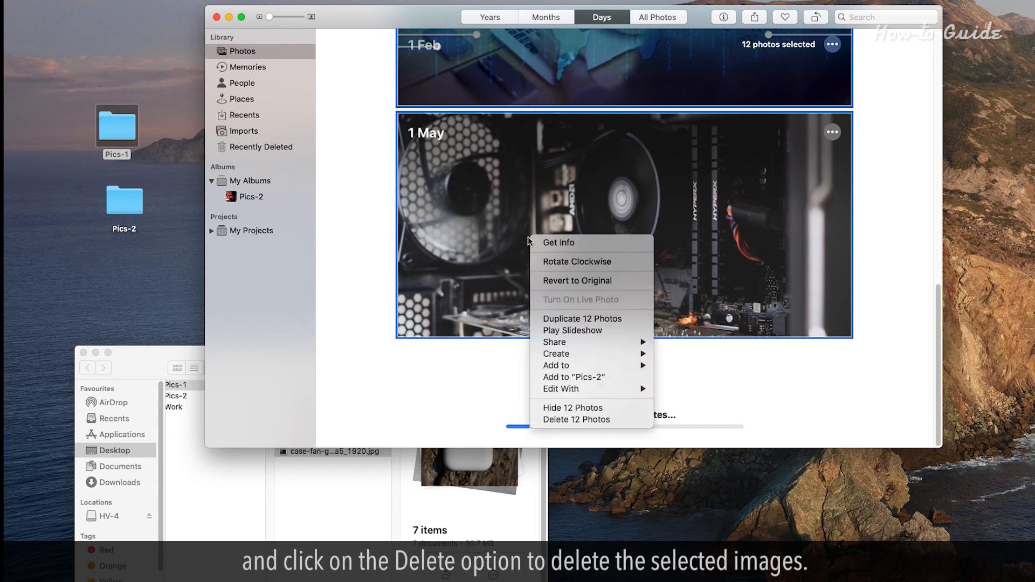
pyautogui.moveTo(591, 407)
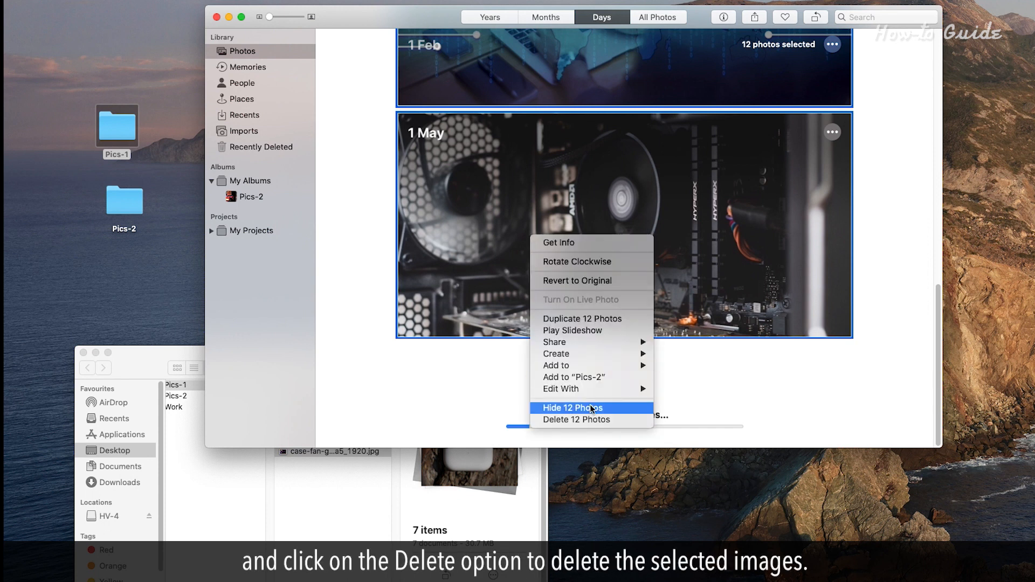
pyautogui.moveTo(590, 423)
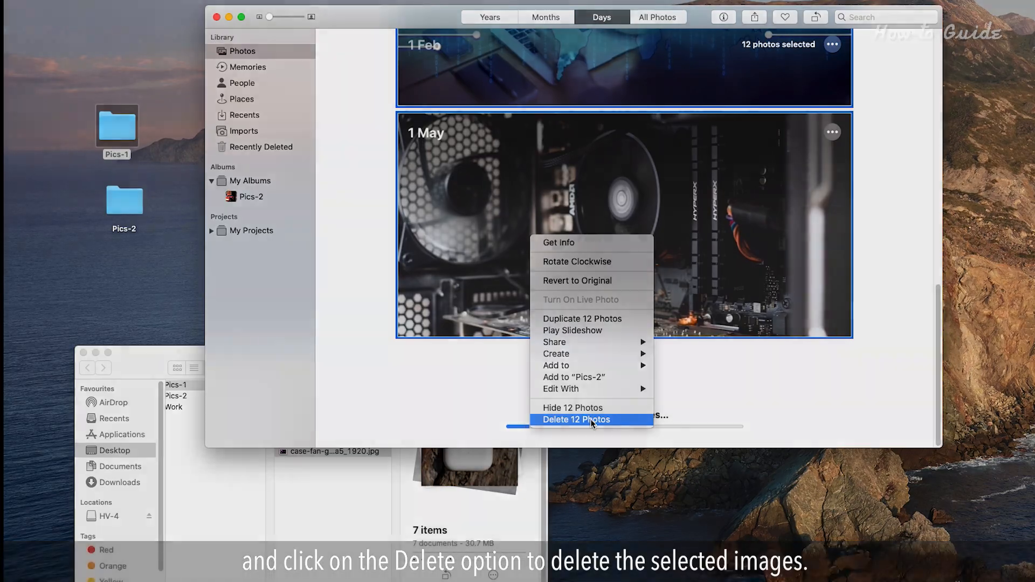